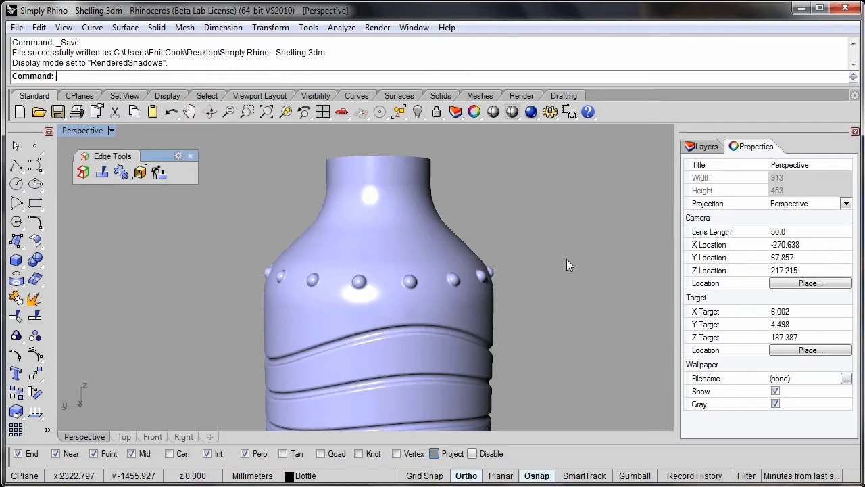
{"action": "mouse_move", "coordinate": [505, 322]}
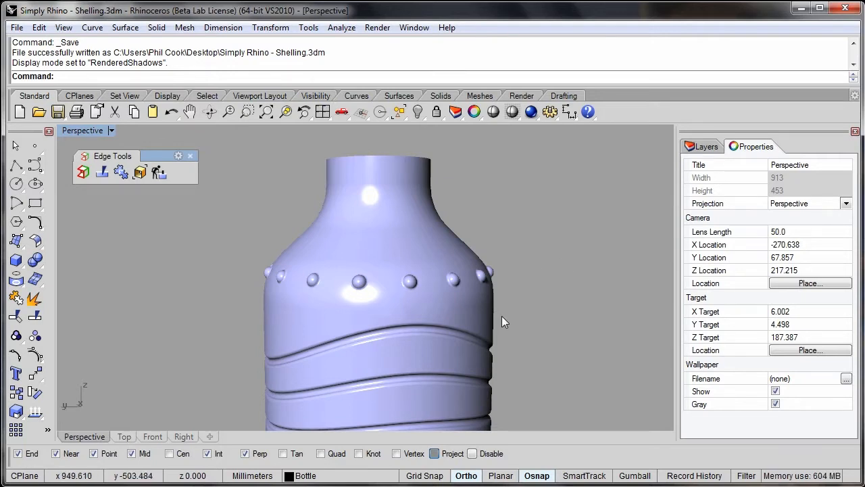
{"action": "mouse_move", "coordinate": [493, 264]}
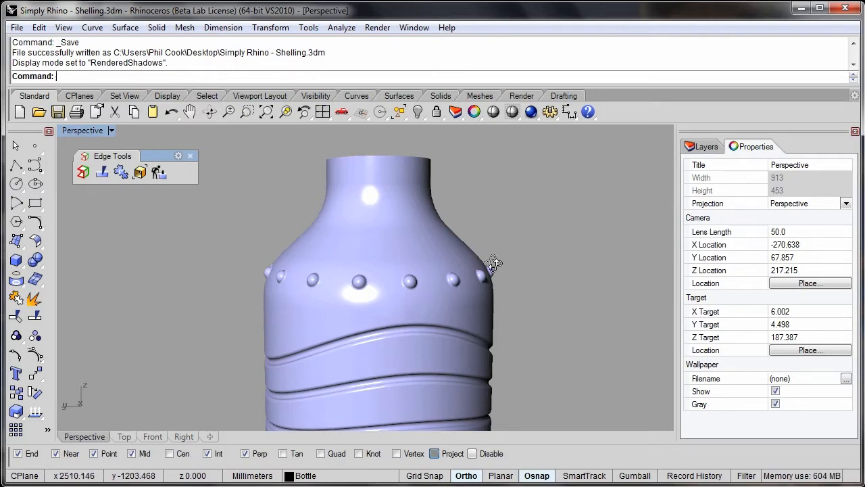
Inspect the capped bottle and switch the viewport to Ghosted display
{"action": "left_click_drag", "start_coordinate": [494, 263], "coordinate": [402, 259]}
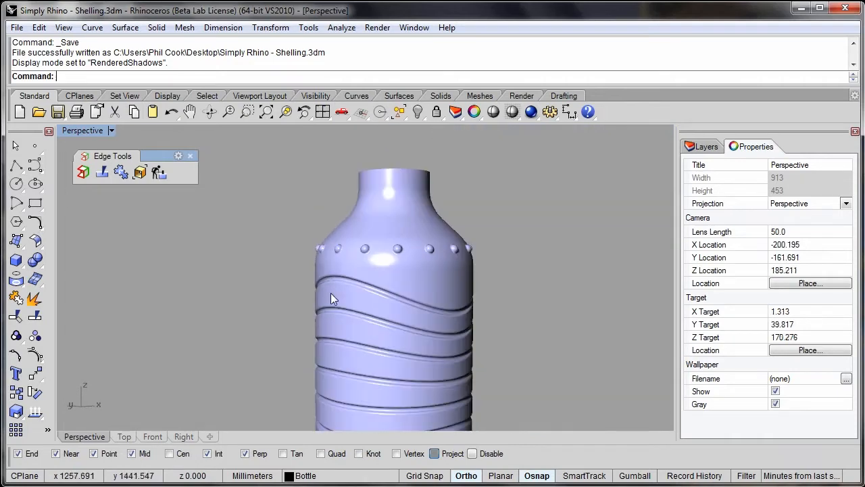
{"action": "left_click_drag", "start_coordinate": [332, 297], "coordinate": [379, 321]}
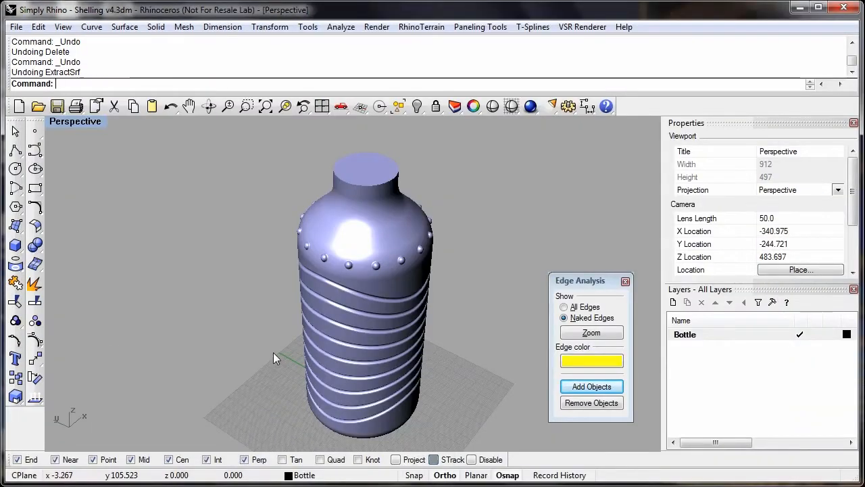
{"action": "left_click", "coordinate": [75, 121]}
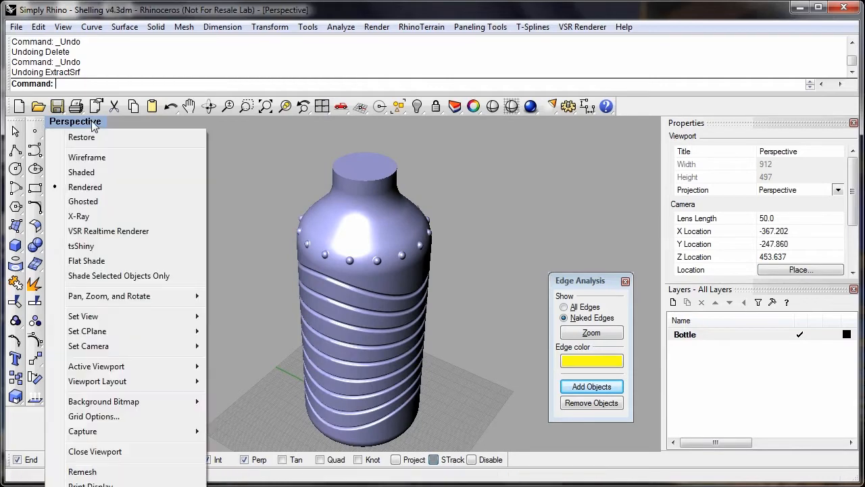
{"action": "mouse_move", "coordinate": [91, 201]}
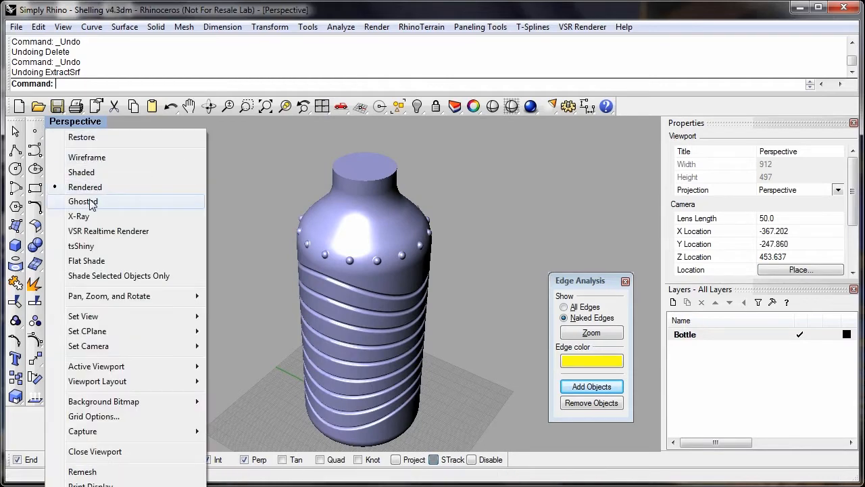
{"action": "left_click", "coordinate": [83, 202]}
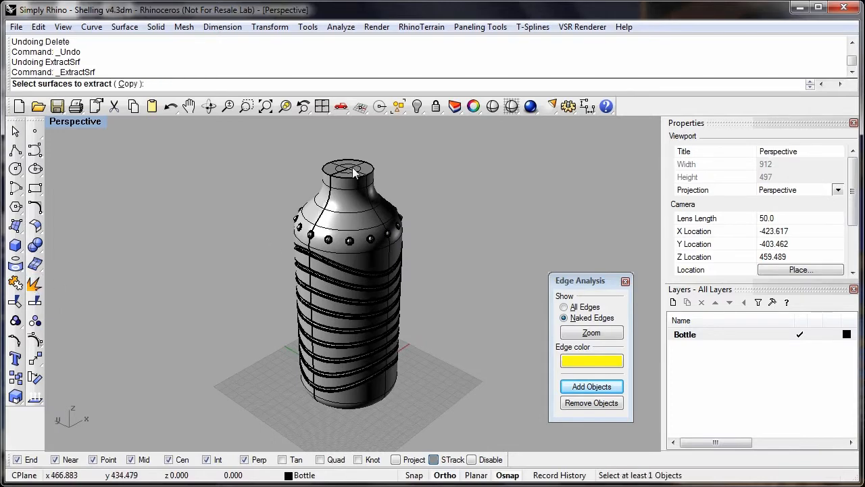
Extract and delete the bottle's top cap, leaving the neck open, and start OffsetSrf
{"action": "left_click", "coordinate": [348, 169]}
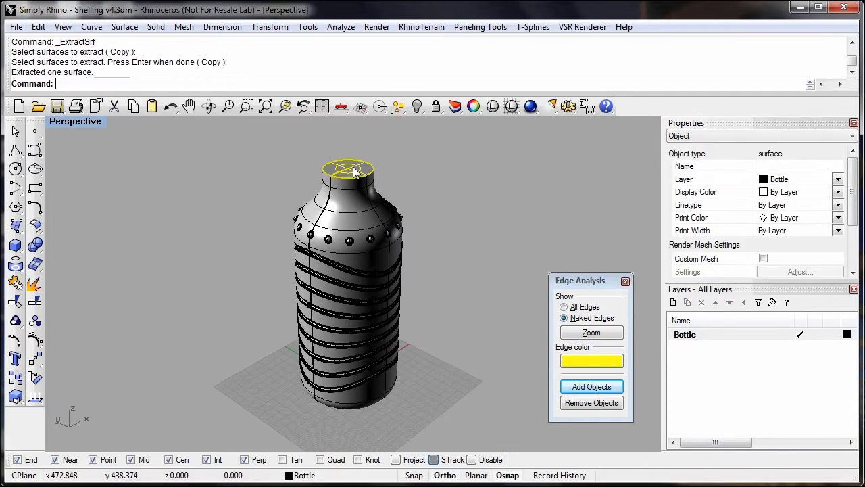
{"action": "key", "text": "Delete"}
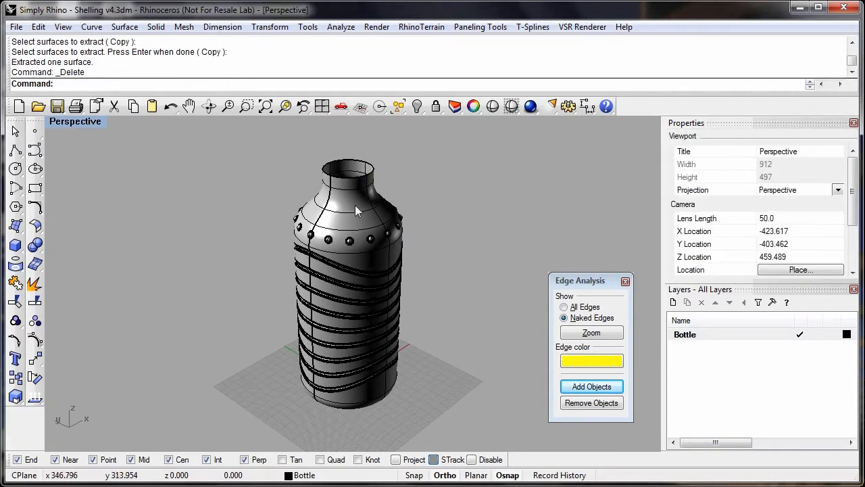
{"action": "left_click", "coordinate": [124, 27]}
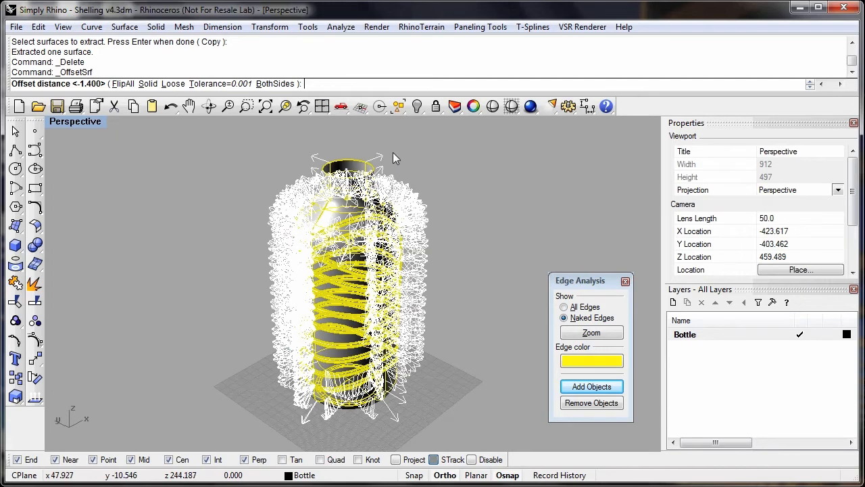
{"action": "mouse_move", "coordinate": [448, 181]}
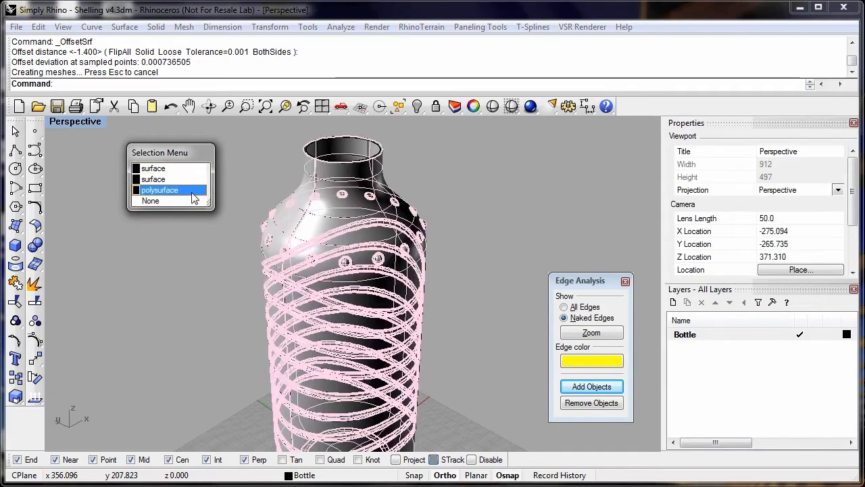
Choose the polysurface from the Selection Menu for the 1.4 mm solid offset
{"action": "left_click", "coordinate": [159, 190]}
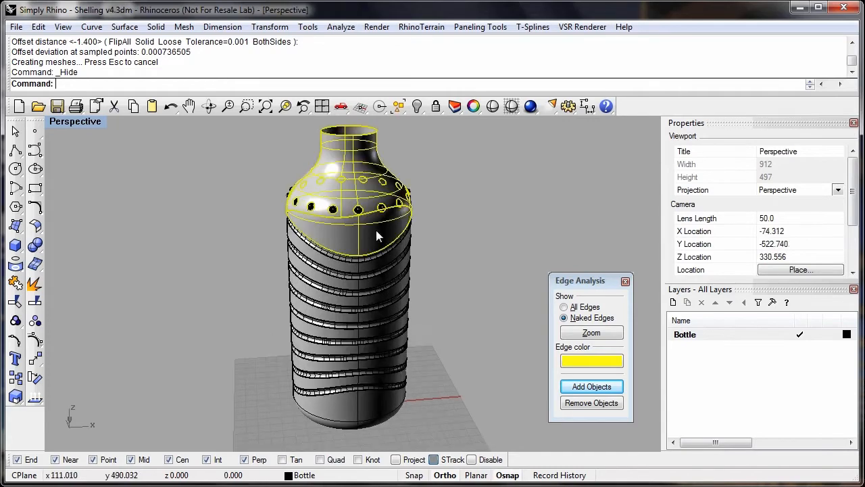
Join the offset pieces and highlight their naked edges, zooming to the open neck
{"action": "left_click", "coordinate": [378, 235]}
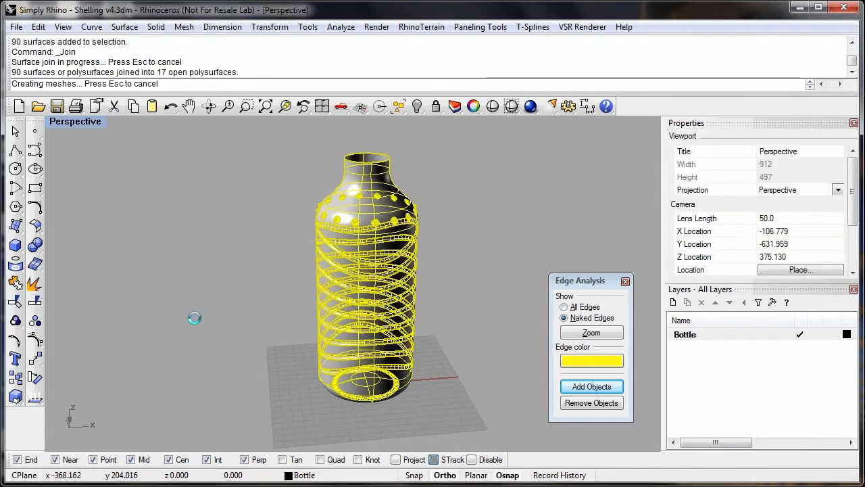
{"action": "left_click", "coordinate": [590, 386]}
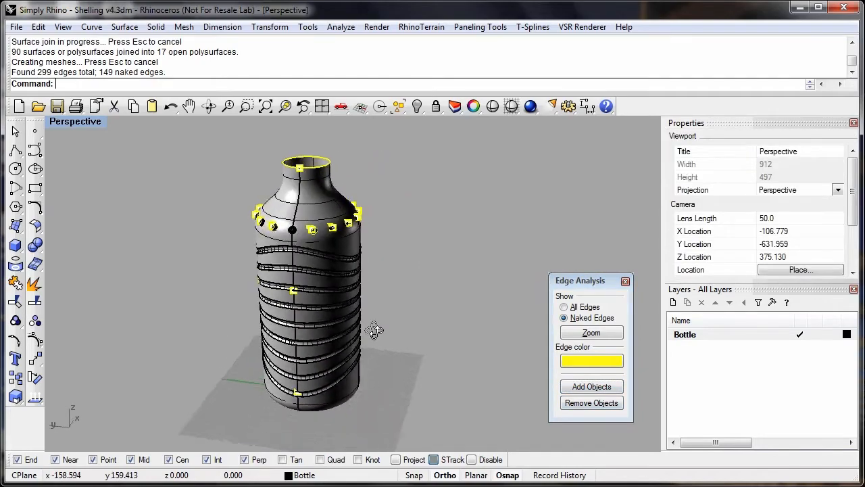
{"action": "left_click_drag", "start_coordinate": [375, 331], "coordinate": [351, 250]}
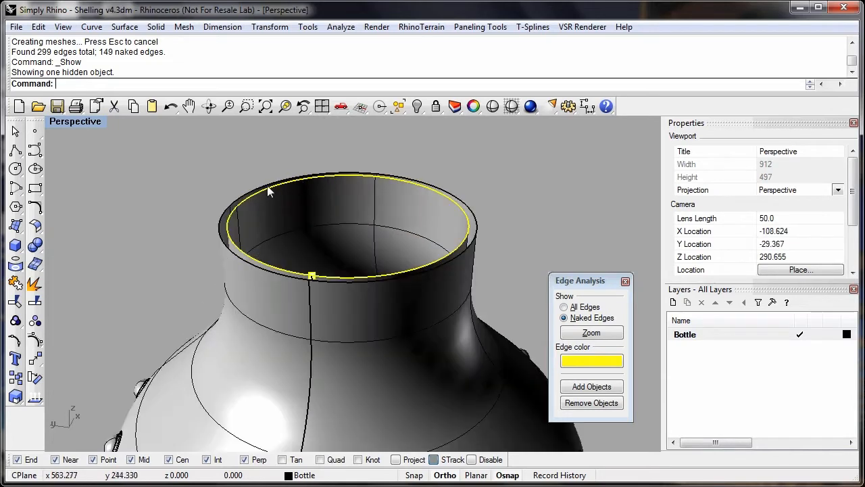
{"action": "mouse_move", "coordinate": [463, 215]}
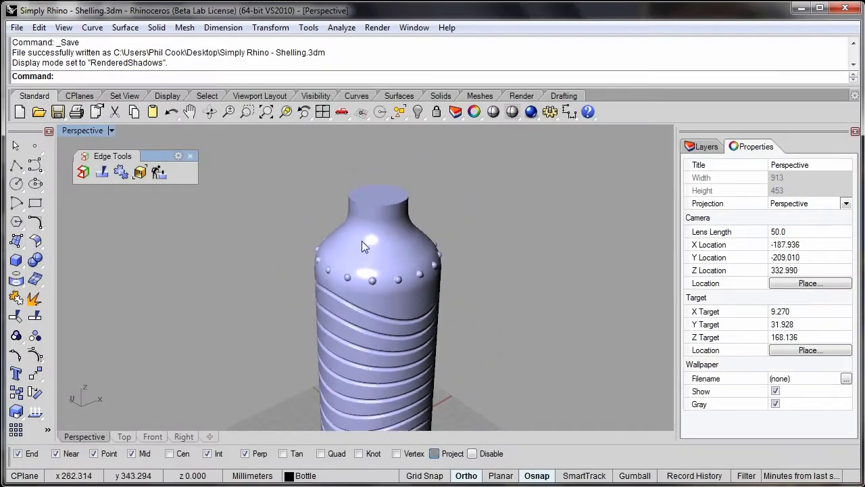
Switch the viewport to Shaded display and start the Shell command with thickness 1.4
{"action": "left_click", "coordinate": [107, 130]}
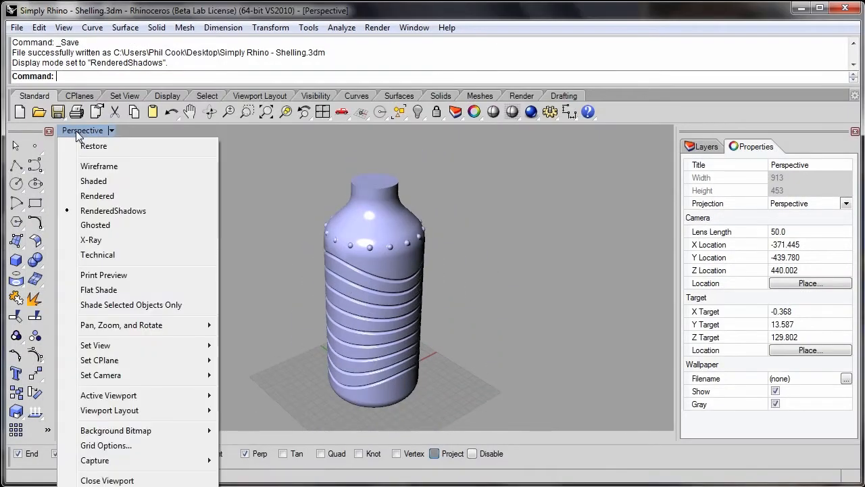
{"action": "left_click", "coordinate": [93, 181]}
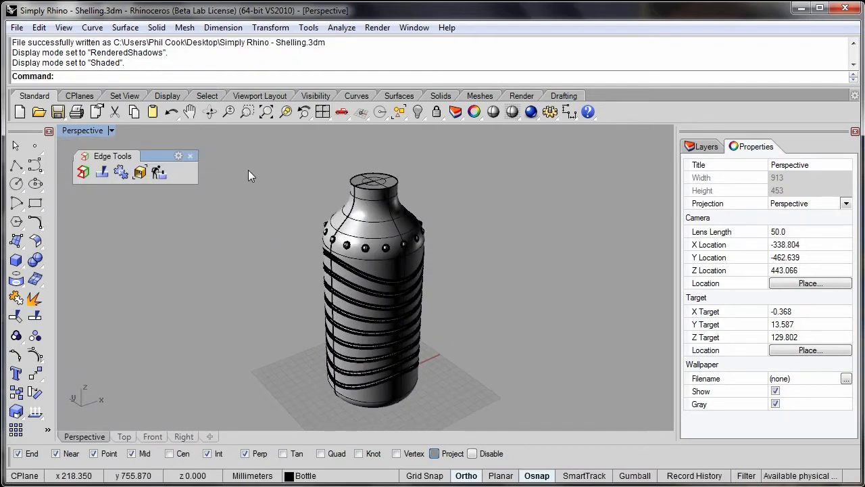
{"action": "type", "text": "Shell"}
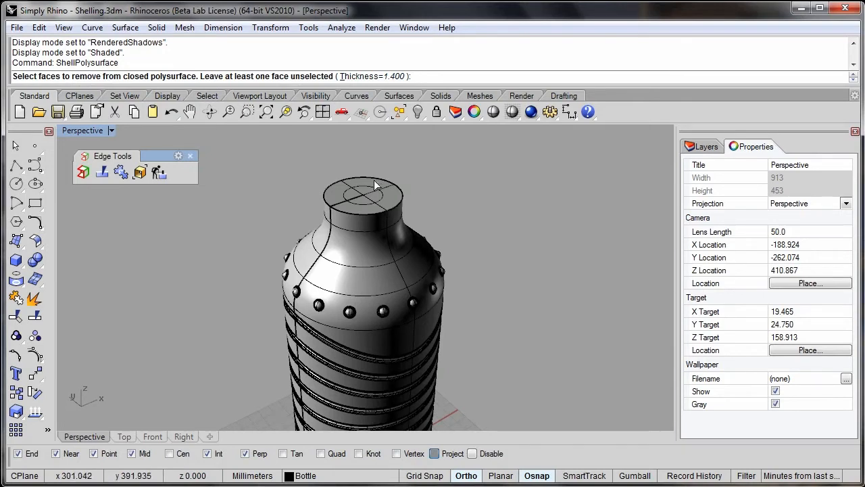
Shell the bottle removing its top face, then run ShowEdges confirming no naked edges
{"action": "left_click", "coordinate": [375, 193]}
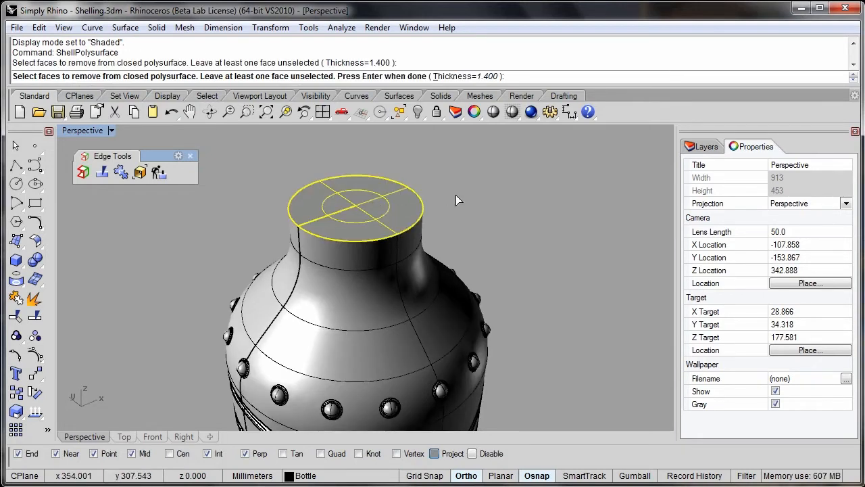
{"action": "key", "text": "Enter"}
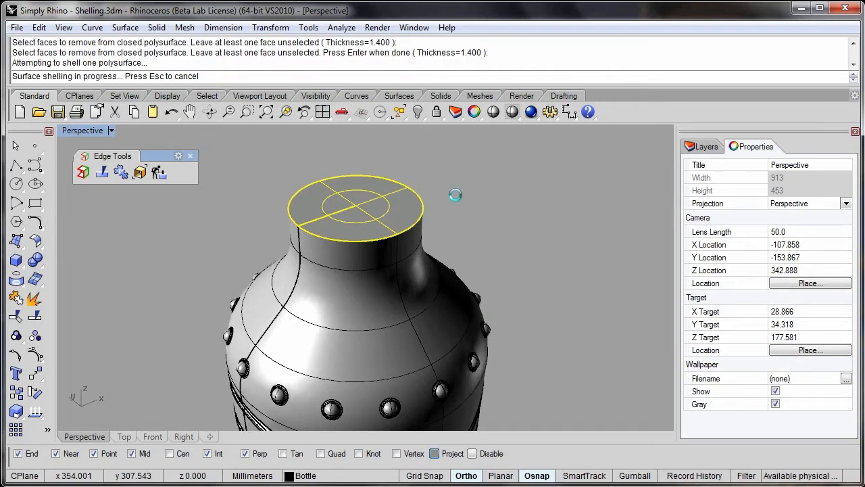
{"action": "key", "text": "Enter"}
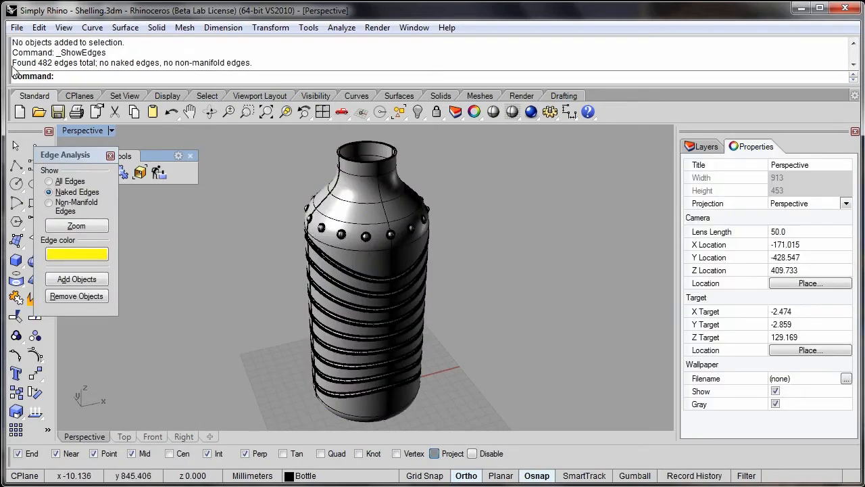
{"action": "left_click_drag", "start_coordinate": [76, 154], "coordinate": [517, 190]}
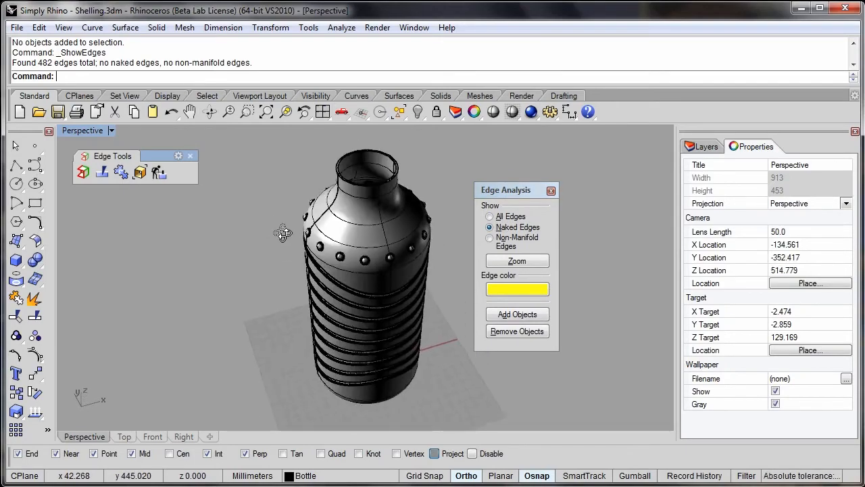
{"action": "left_click_drag", "start_coordinate": [283, 233], "coordinate": [348, 286]}
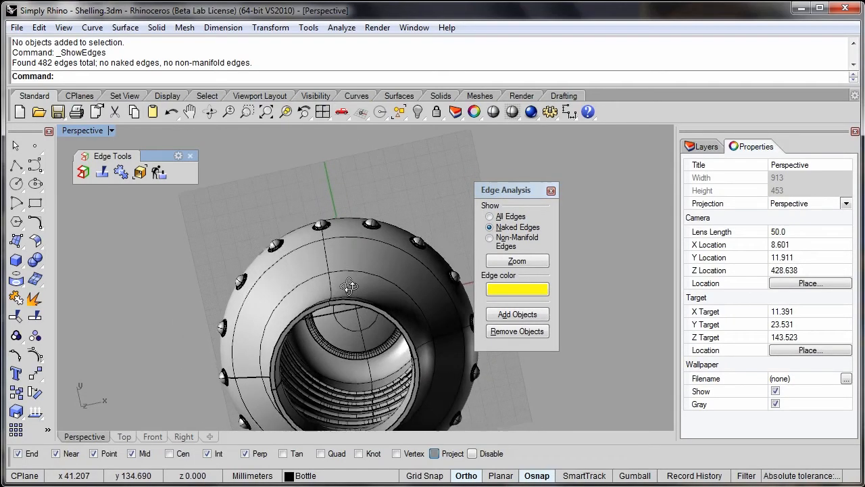
{"action": "left_click_drag", "start_coordinate": [348, 285], "coordinate": [271, 233]}
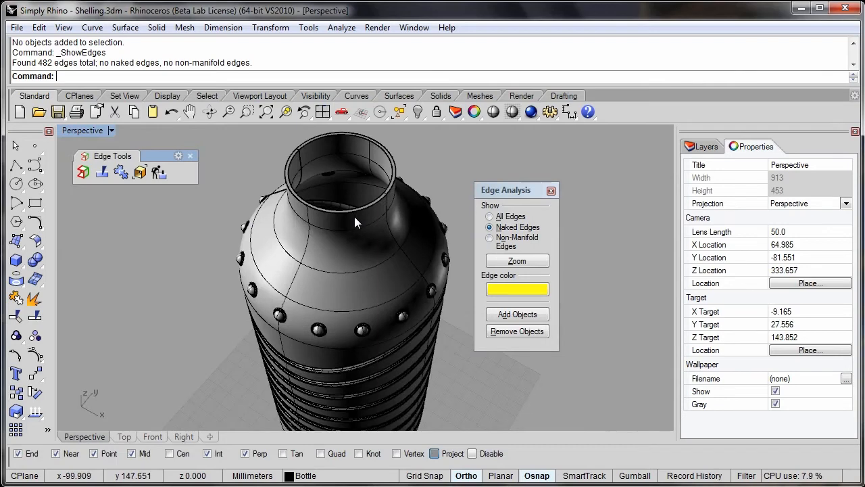
{"action": "left_click_drag", "start_coordinate": [358, 223], "coordinate": [273, 135]}
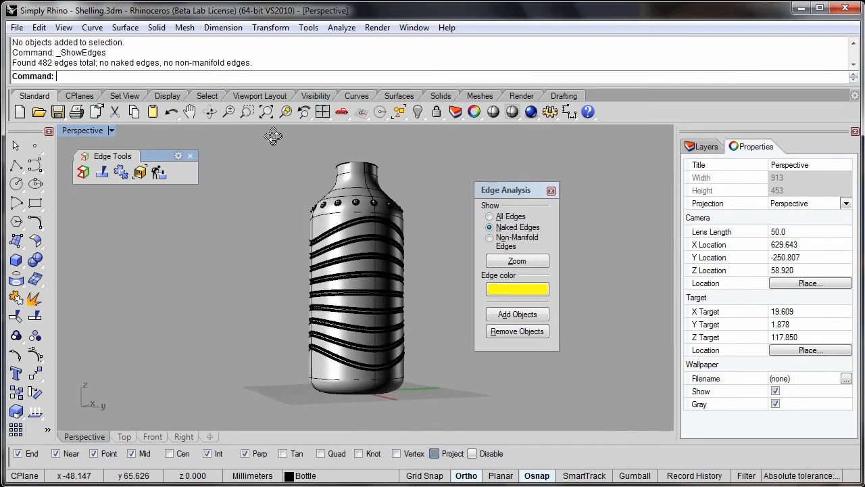